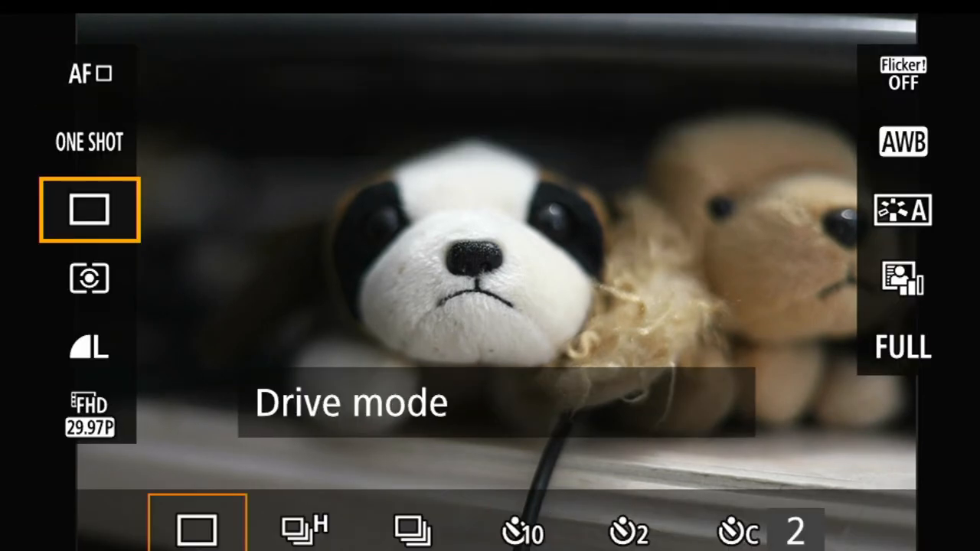
Set the drive mode to Single shooting from the Quick Control menu
{"action": "left_click", "coordinate": [88, 279]}
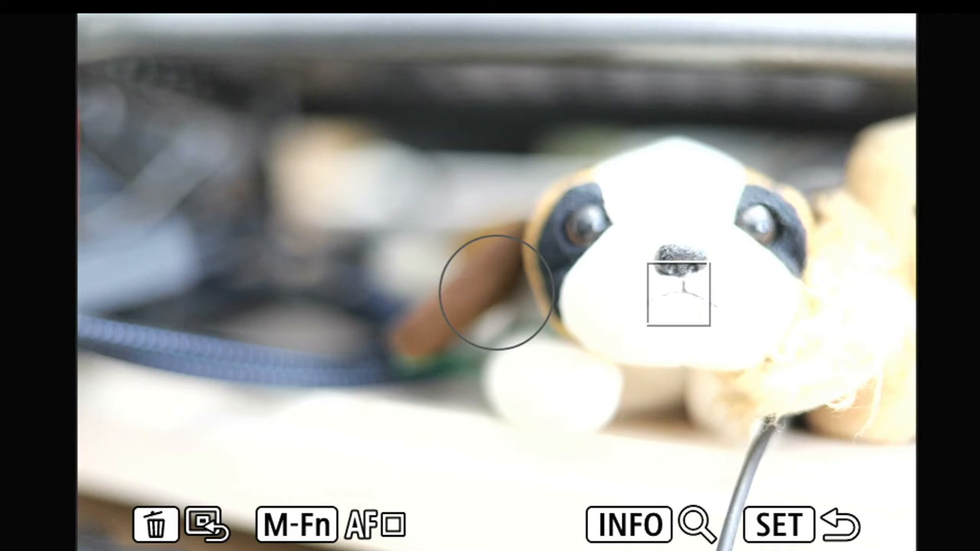
Place the AF point on the plush dog's nose and return to the Av shooting display
{"action": "left_click", "coordinate": [627, 525]}
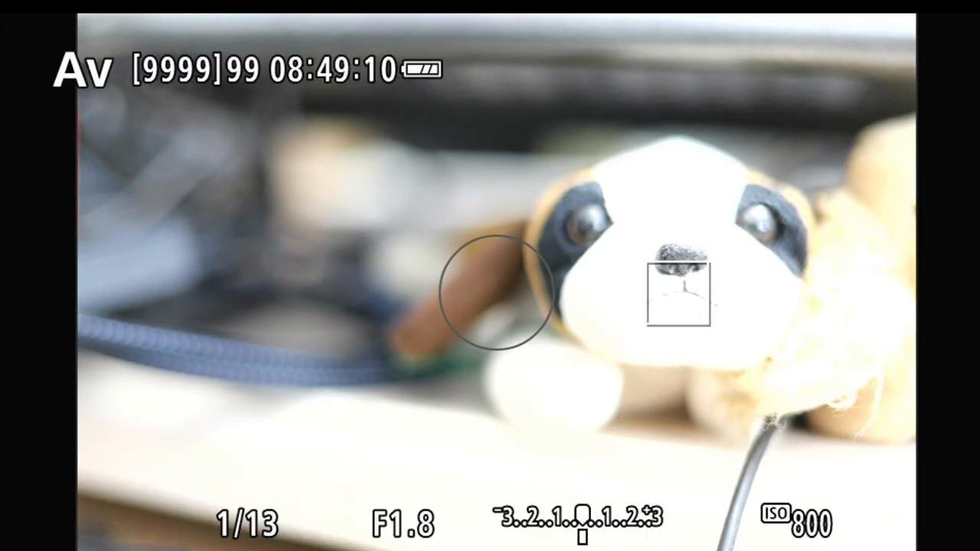